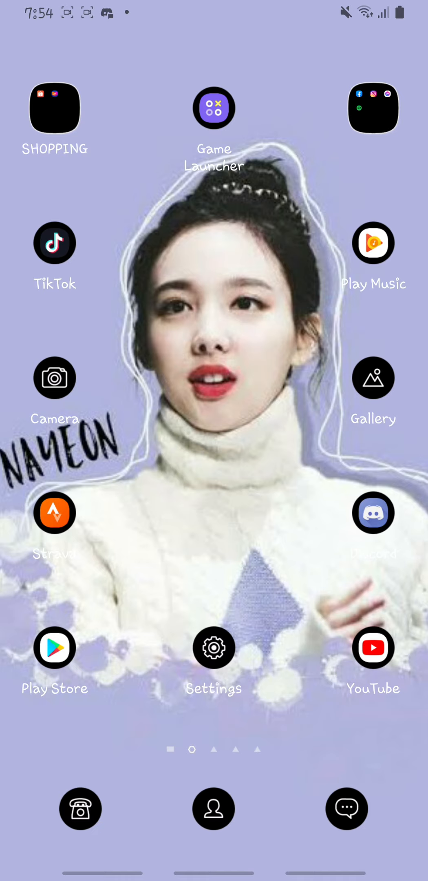
Open the Game Launcher from the Android home screen
{"action": "left_click", "coordinate": [213, 107]}
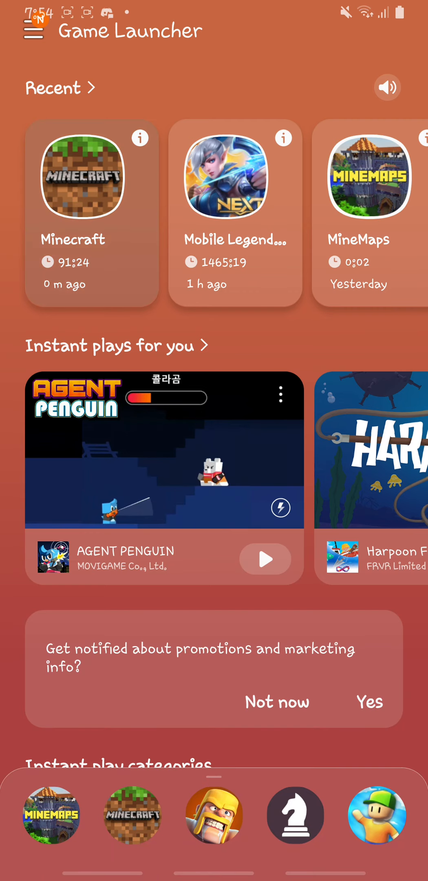
Launch Minecraft from the Recent games list to reach its paused world menu
{"action": "left_click", "coordinate": [91, 176]}
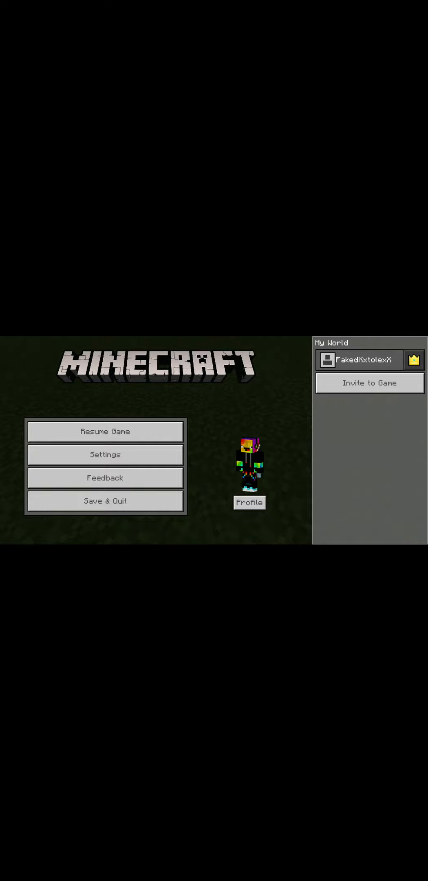
{"action": "left_click", "coordinate": [105, 431]}
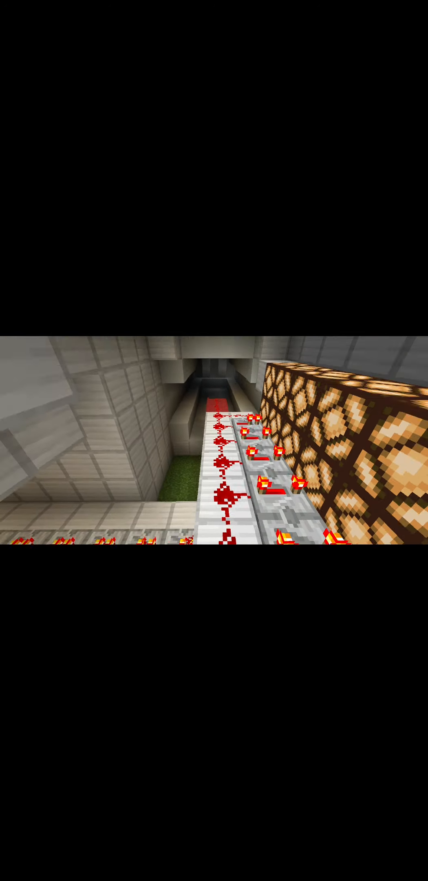
{"action": "mouse_move", "coordinate": [213, 449]}
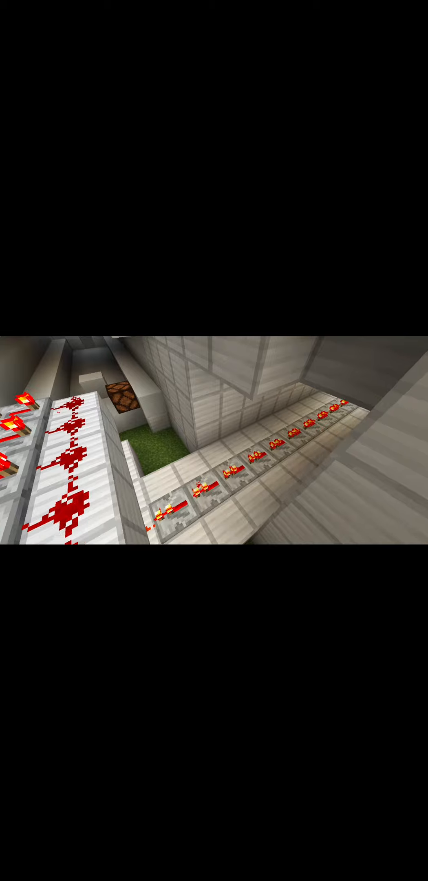